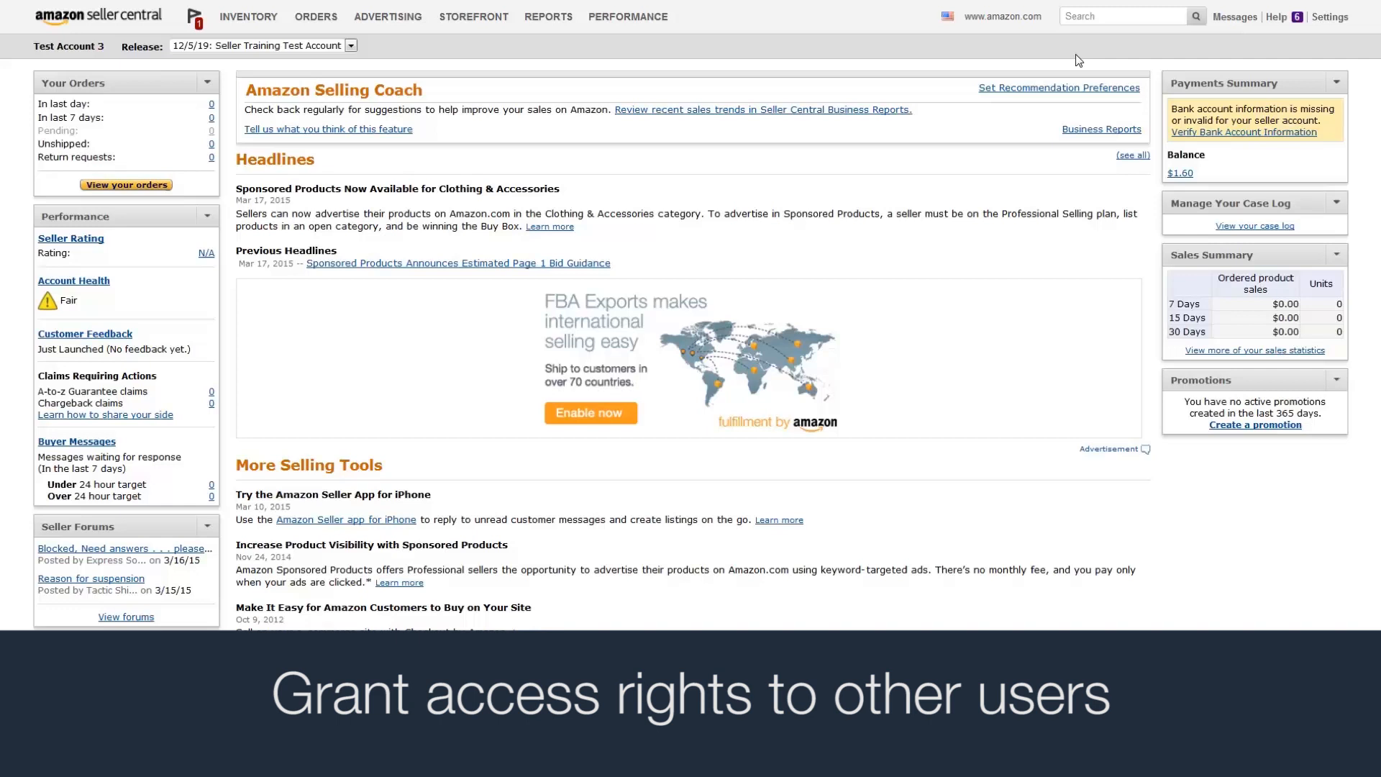
mouse_move(1069, 54)
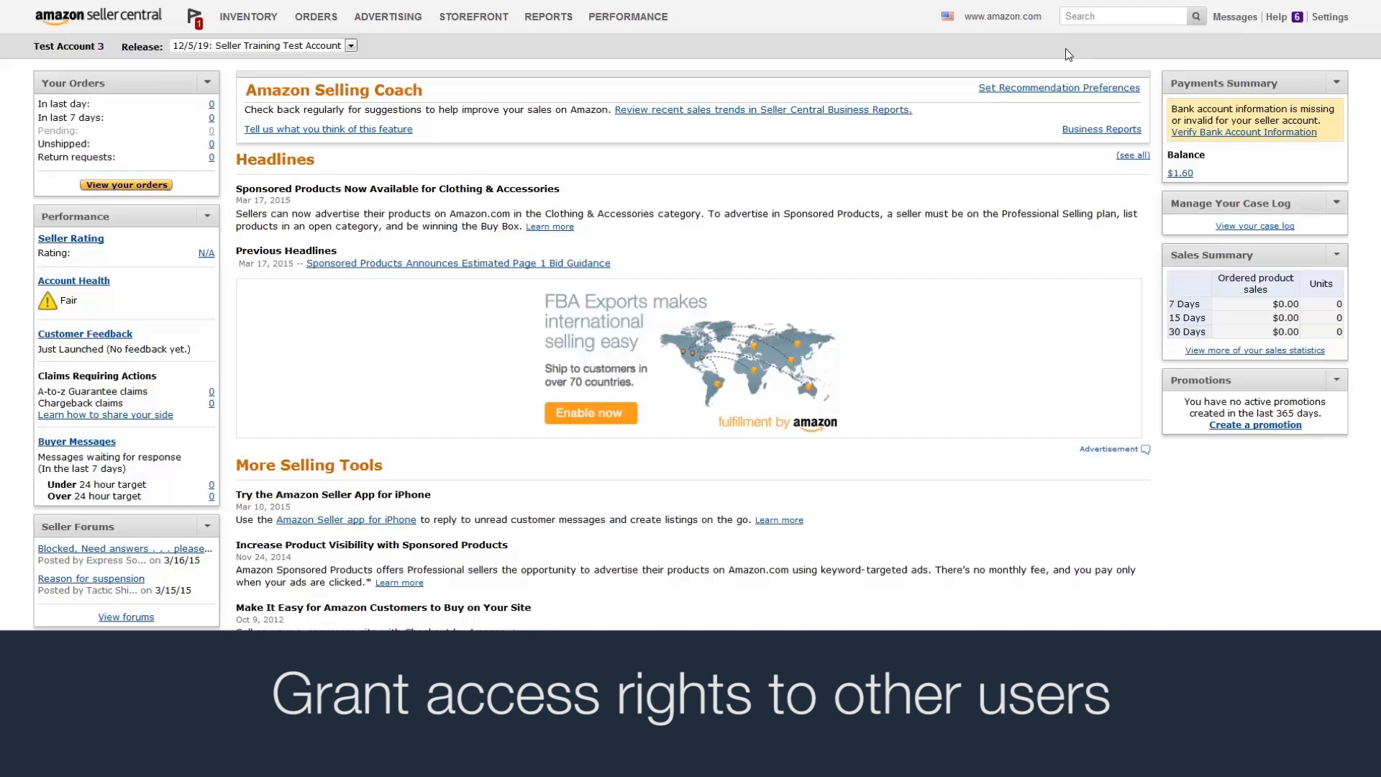
Expand the Settings menu from the Seller Central header.
click(1329, 16)
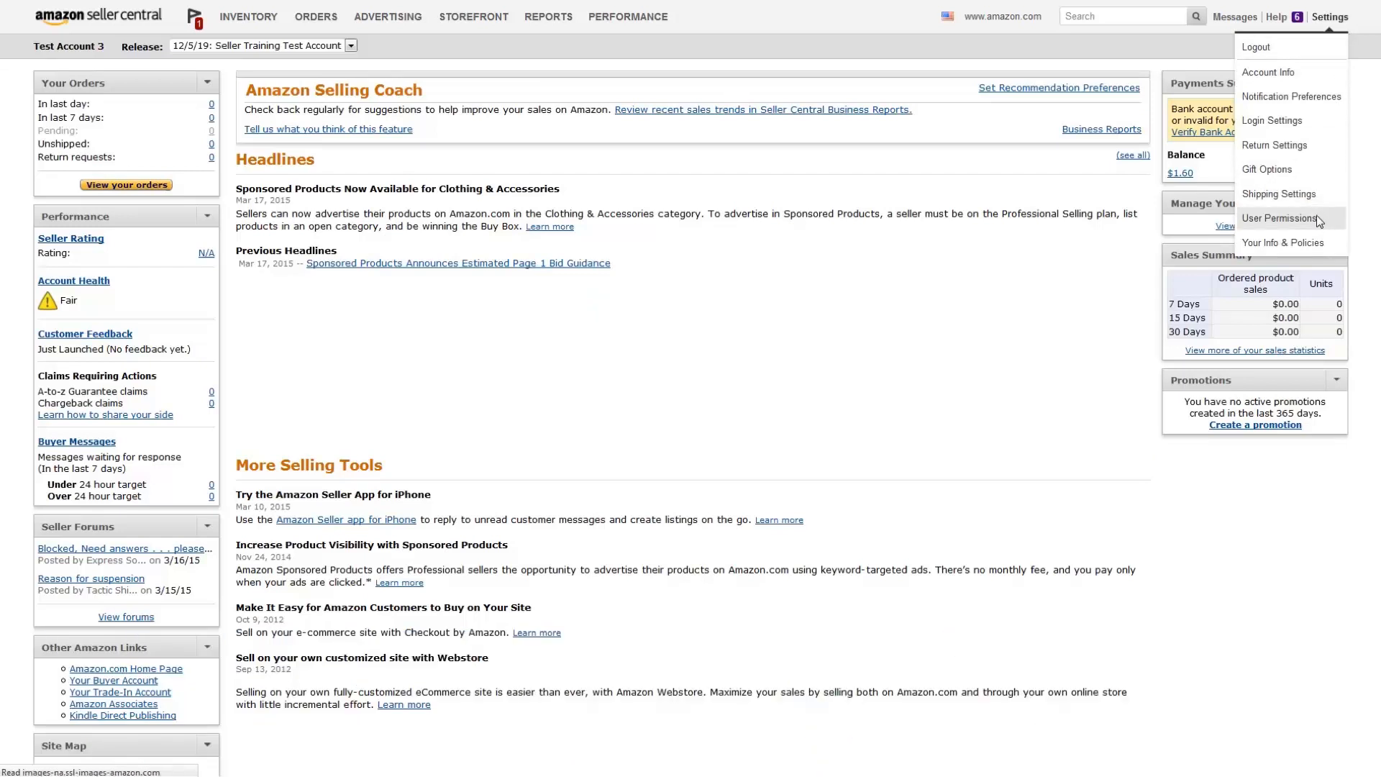
Go to the User Permissions page with the add-new-user invitation form.
click(1277, 219)
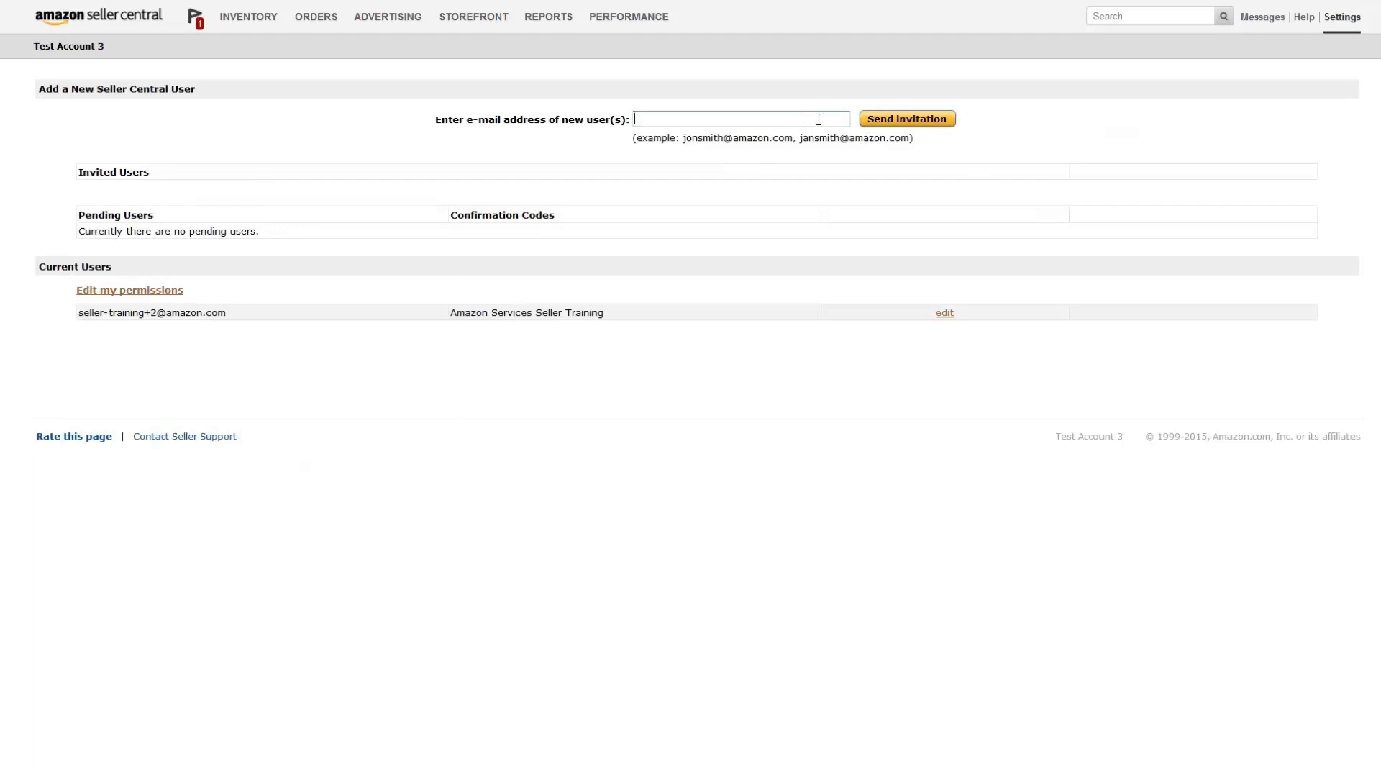
Enter 'seller' as the new user email, accept the suggested address, and edit the current manager's permissions.
text(seller)
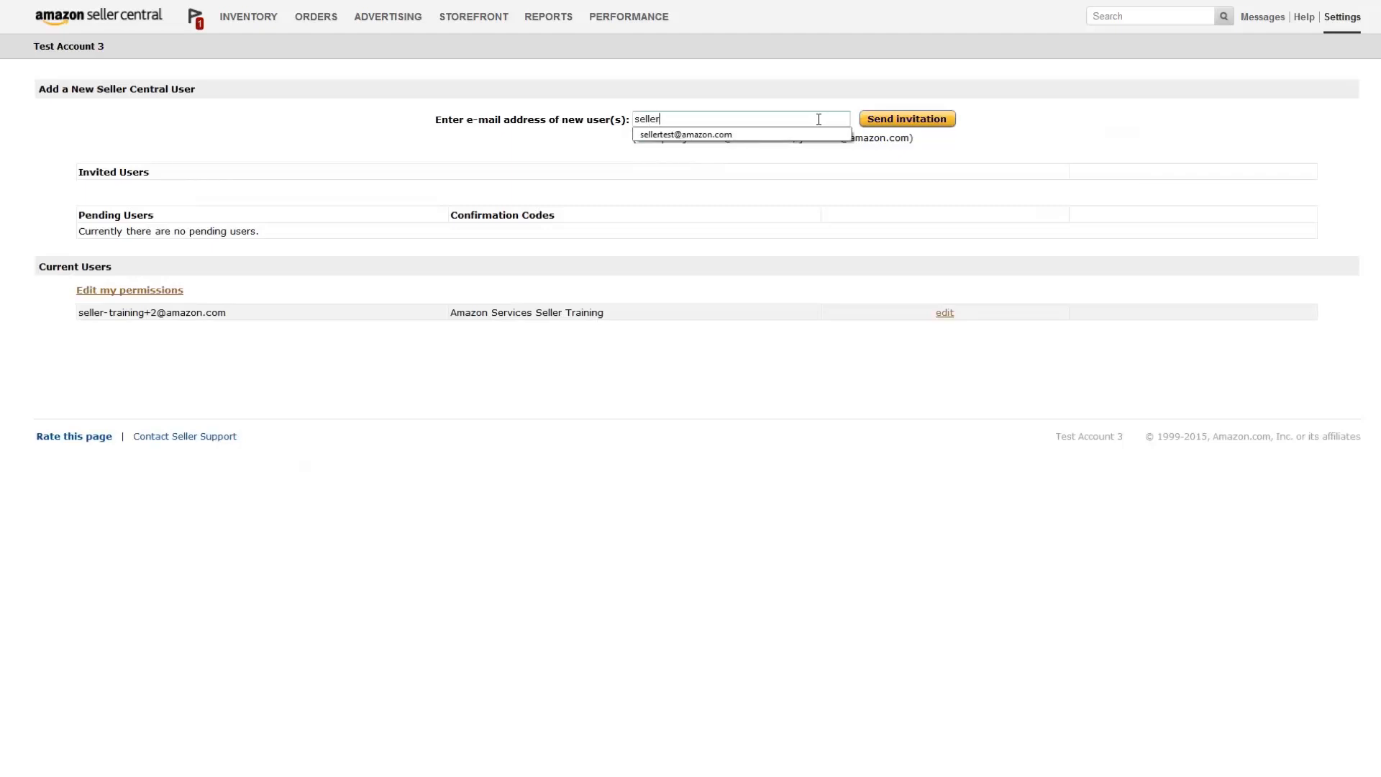
click(686, 134)
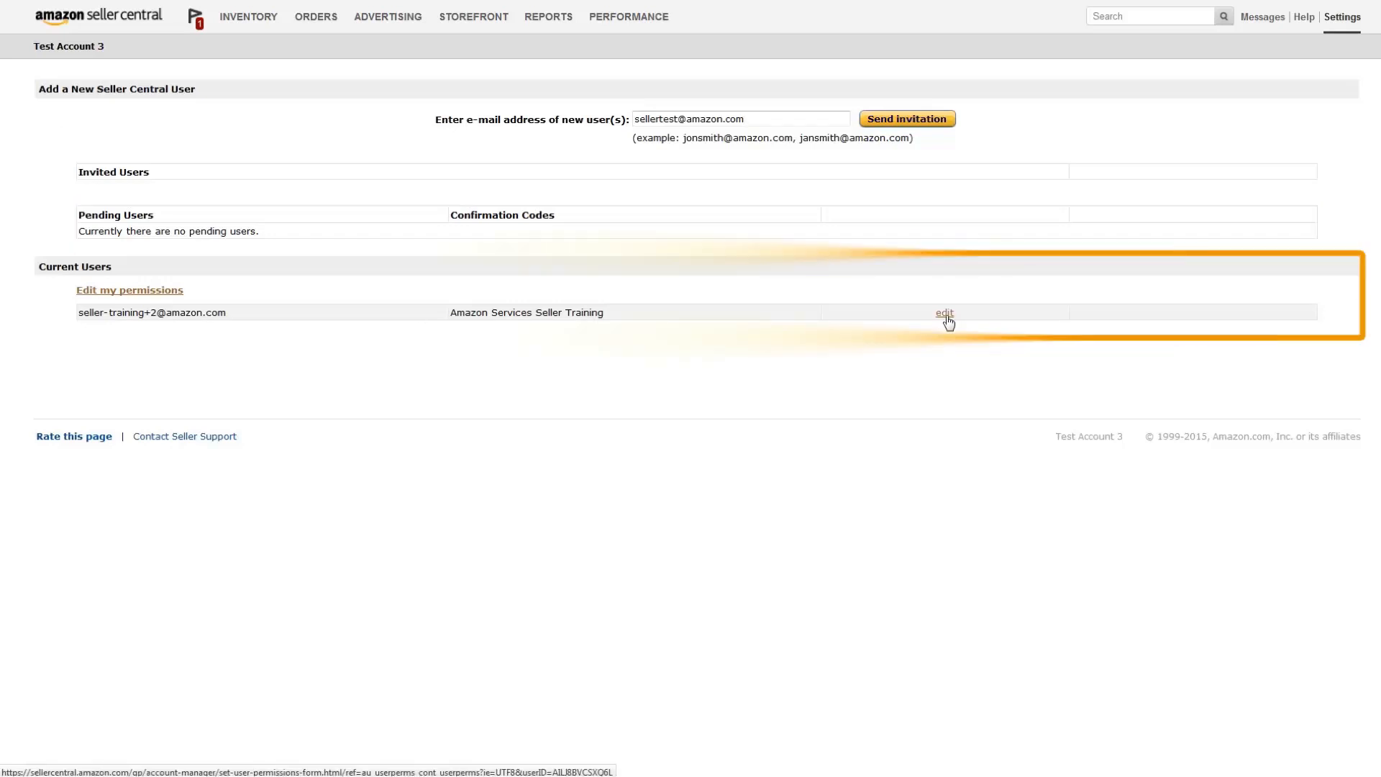
click(943, 313)
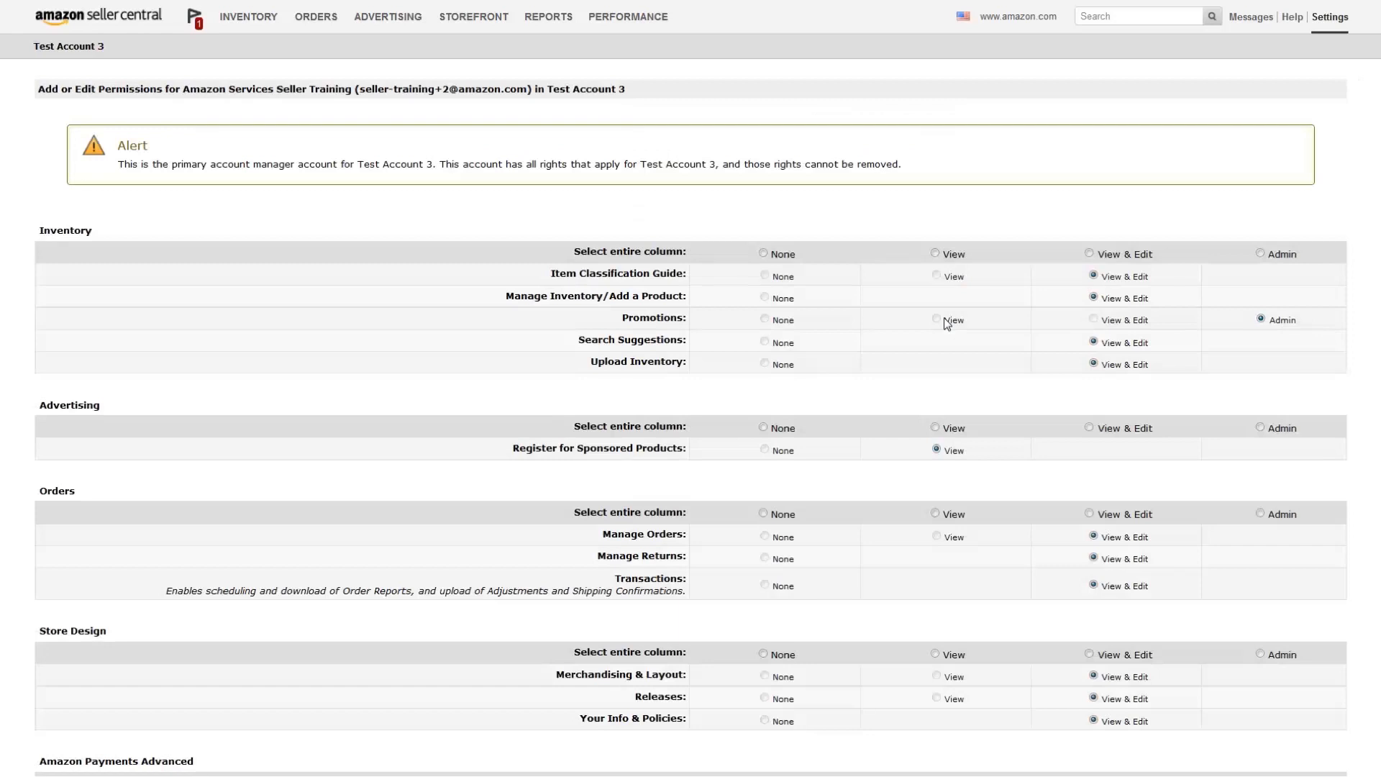
mouse_move(897, 293)
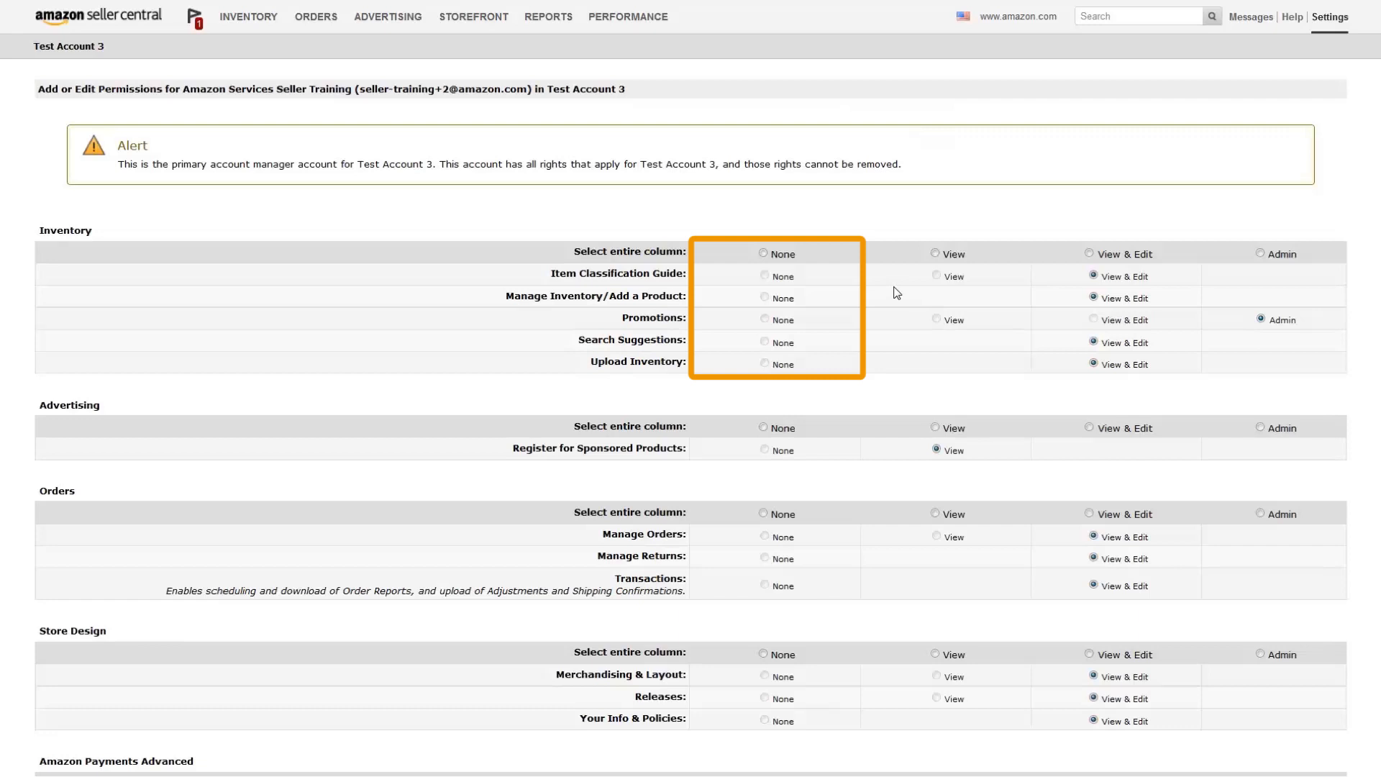
Review the None/View/View & Edit/Admin columns, return to the users page, and search 'user permissions'.
click(950, 253)
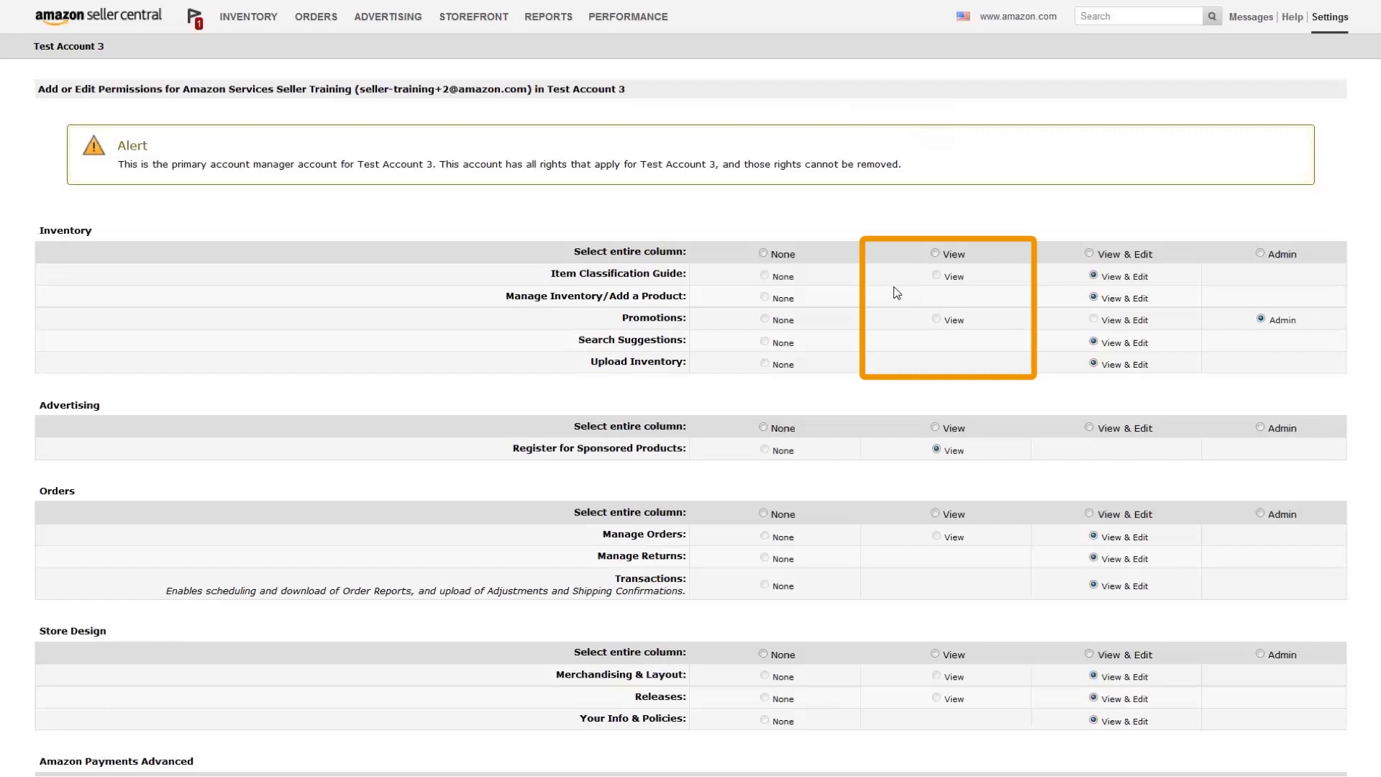
click(1091, 253)
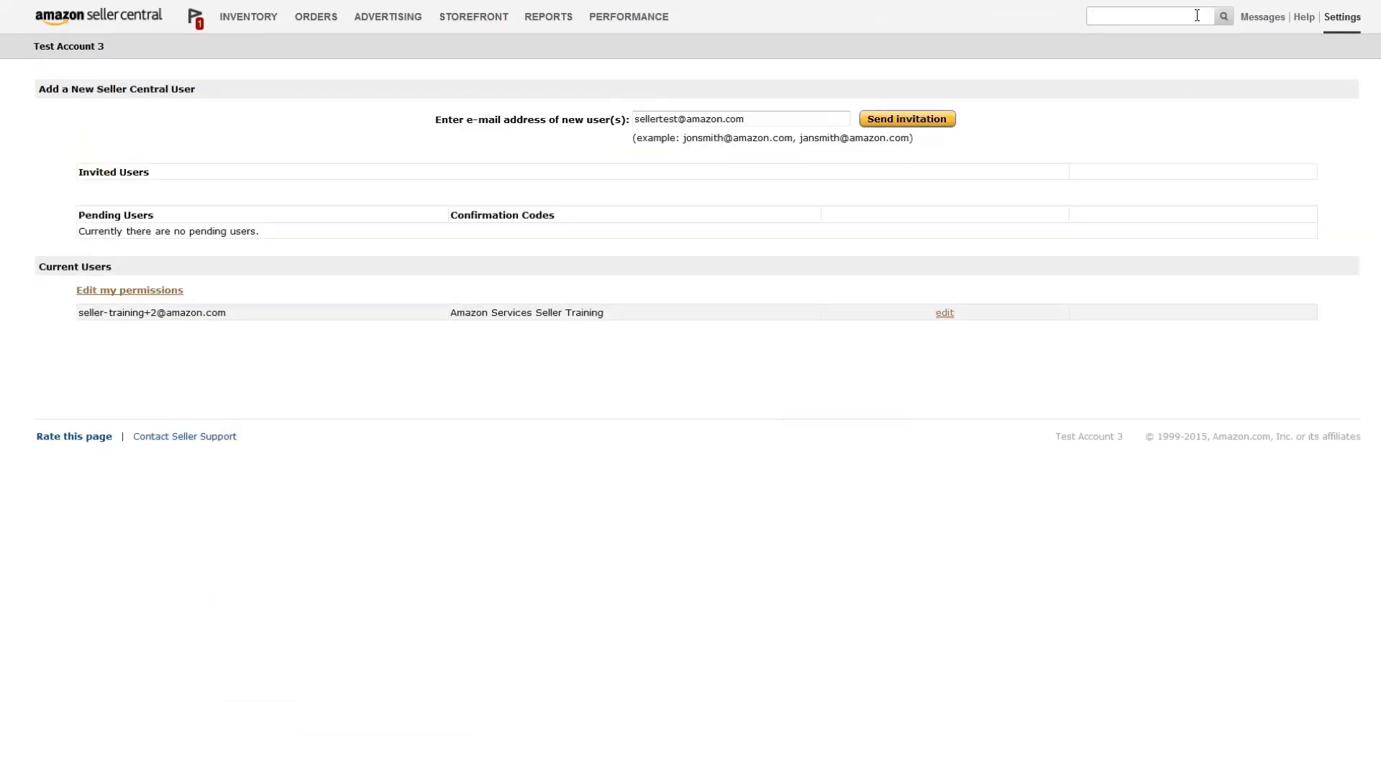
text(user permissions)
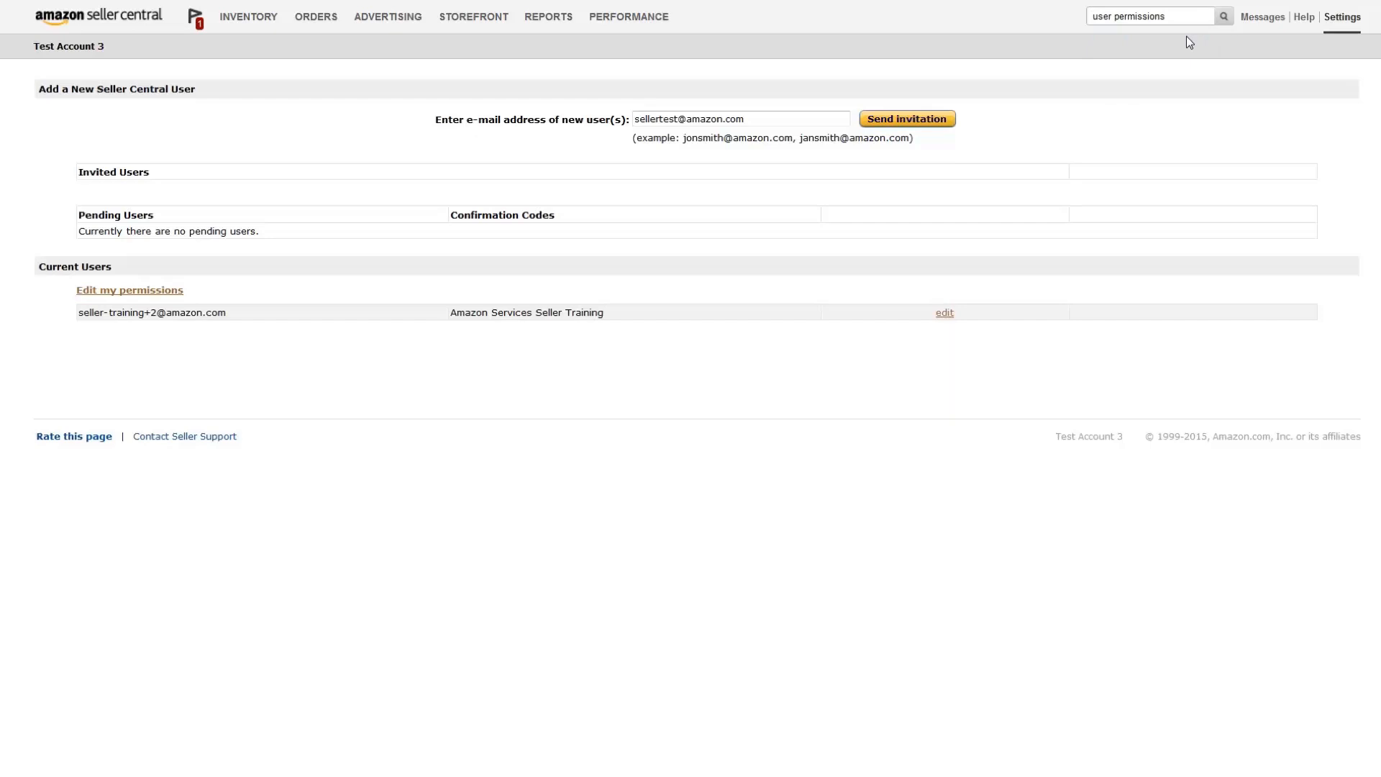